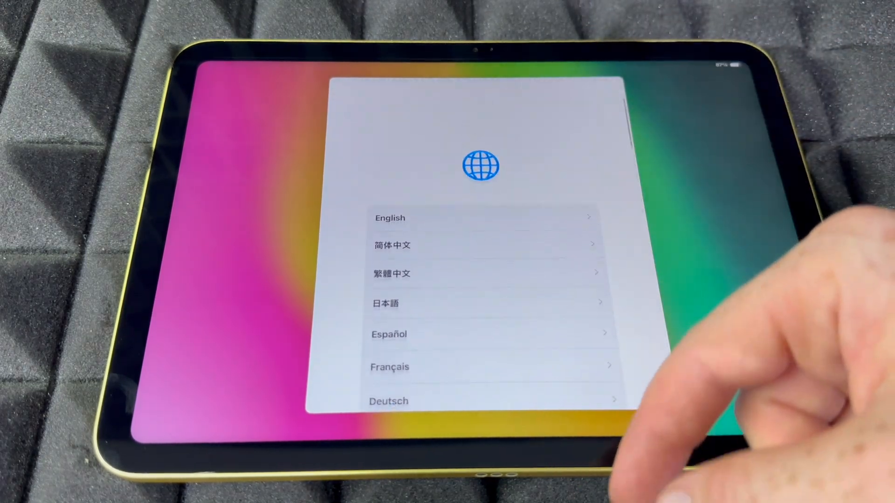
Step: Choose English as the language and Canada as the country
left_click(390, 218)
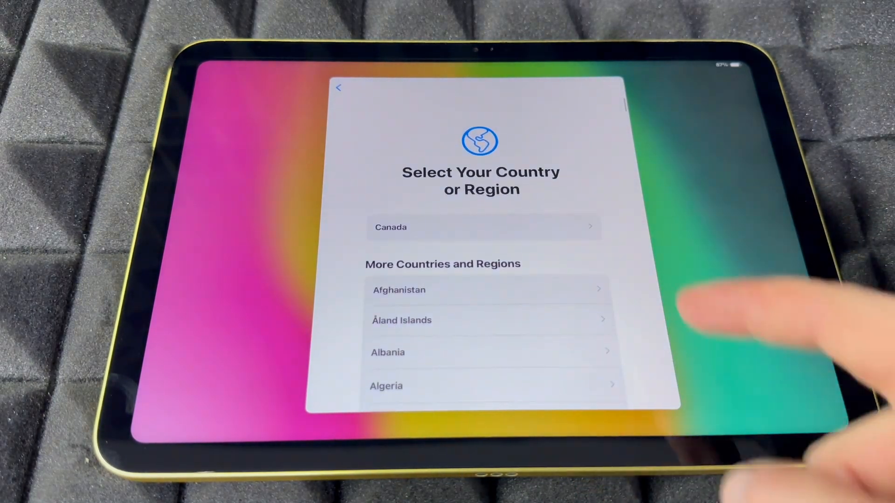
left_click(483, 227)
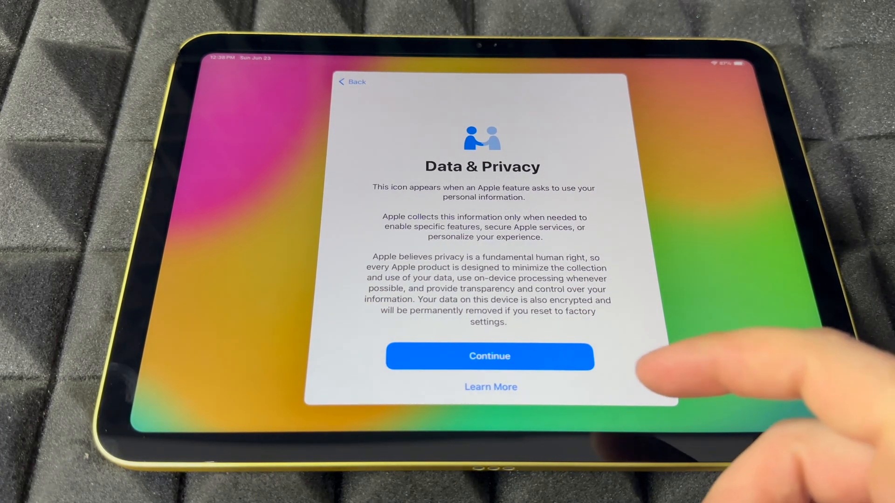
Step: Accept Data & Privacy, choose Set Up for Myself, and enroll a Touch ID fingerprint
left_click(489, 356)
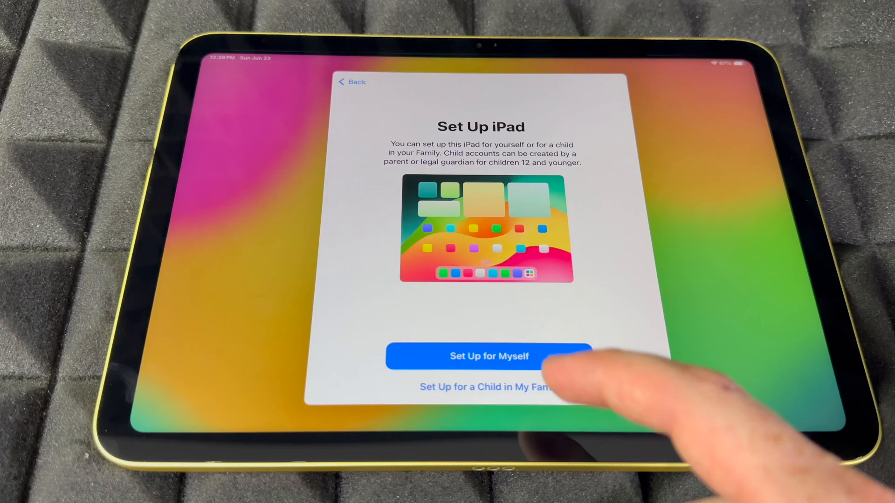
left_click(489, 356)
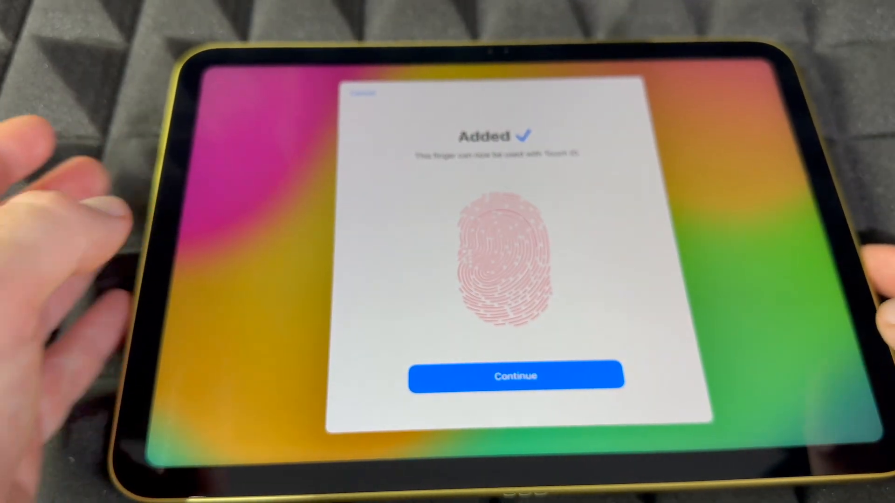
Step: Continue past the added fingerprint through the remaining screens to Apple ID sign-in
left_click(515, 376)
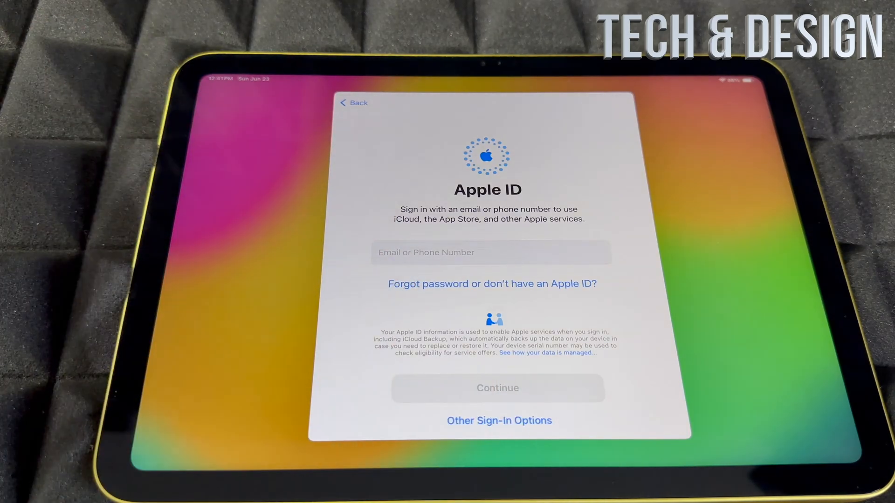
Step: Choose Other Sign-In Options and create a free Apple ID
left_click(492, 284)
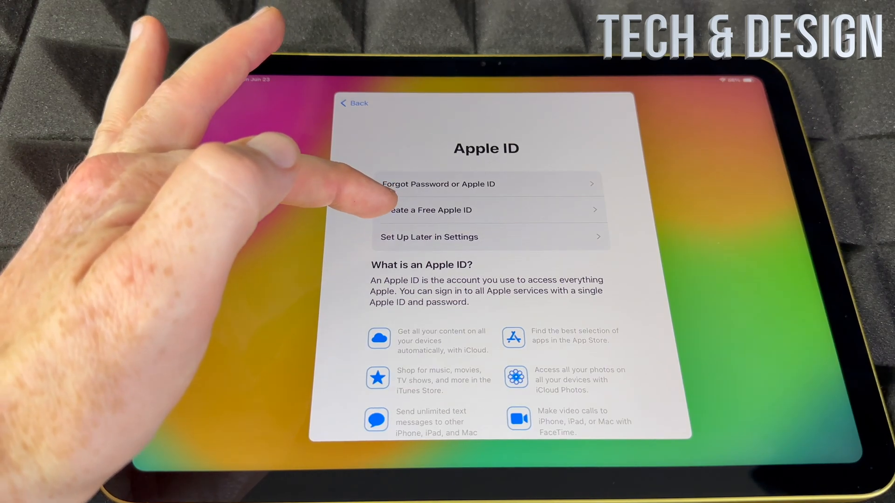
left_click(486, 210)
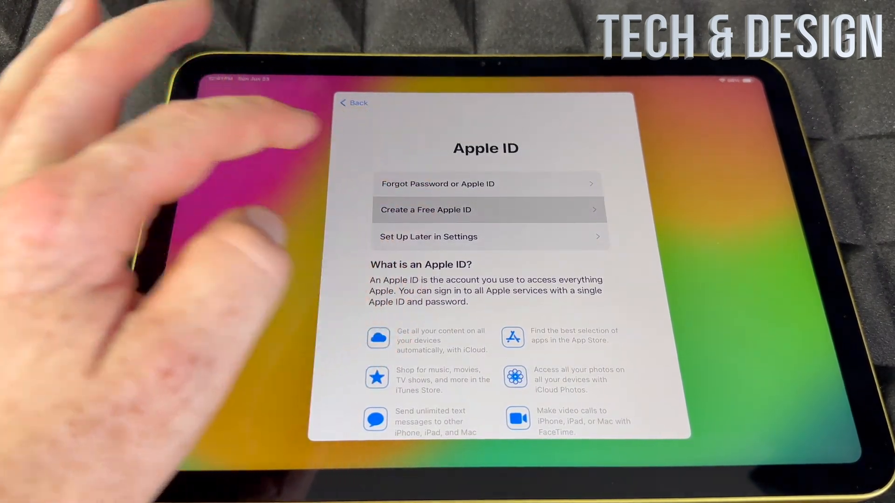
left_click(486, 210)
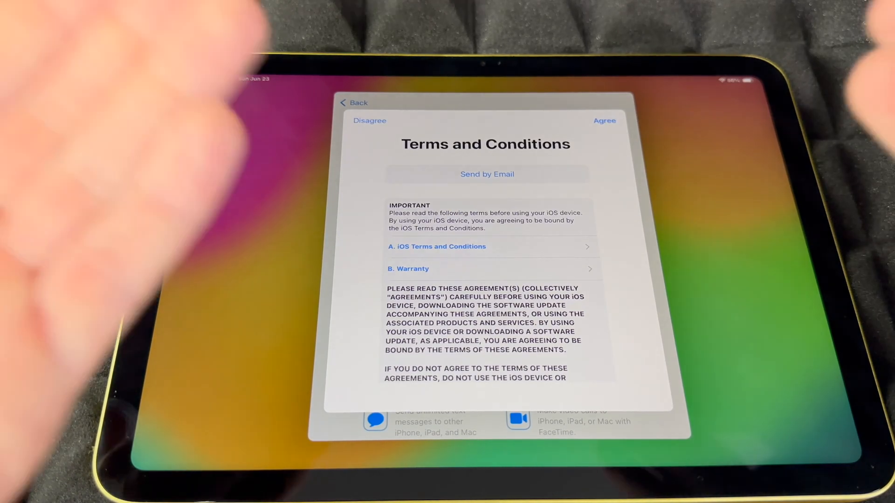
Step: Agree to the Terms and Conditions and continue to the Siri screen
left_click(603, 121)
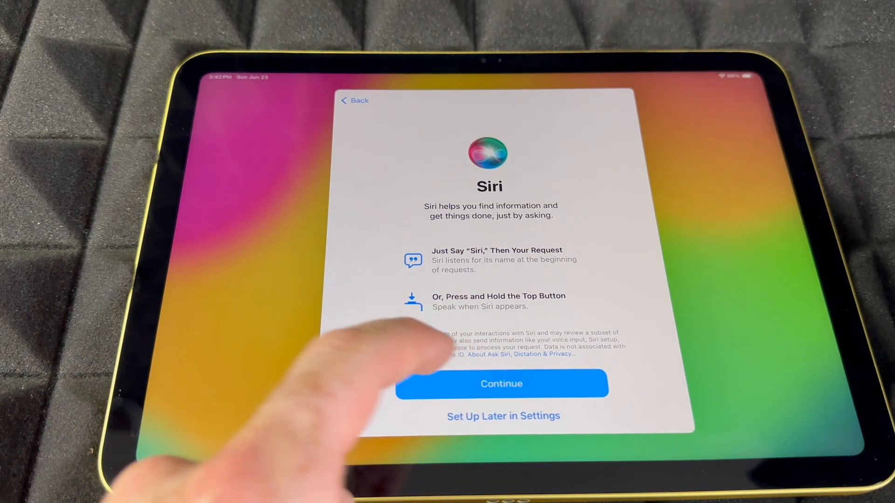
Step: Complete the Siri voice setup and continue once Siri Is Ready appears
left_click(501, 384)
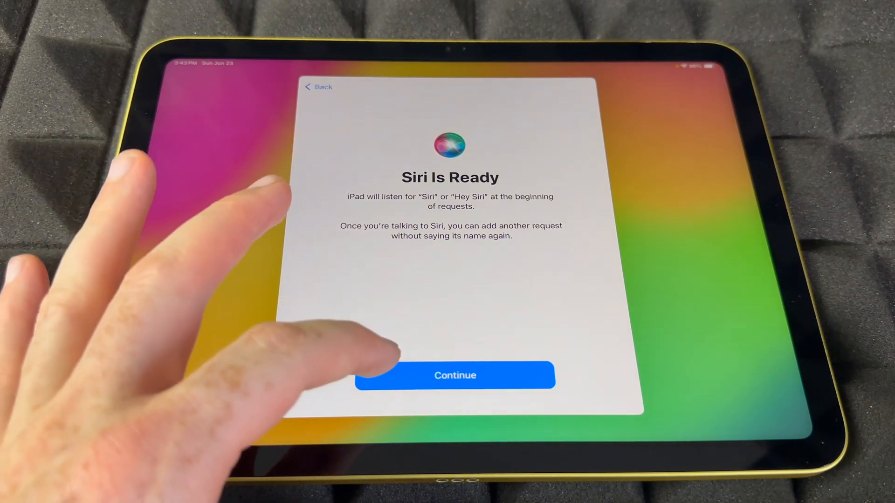
left_click(455, 375)
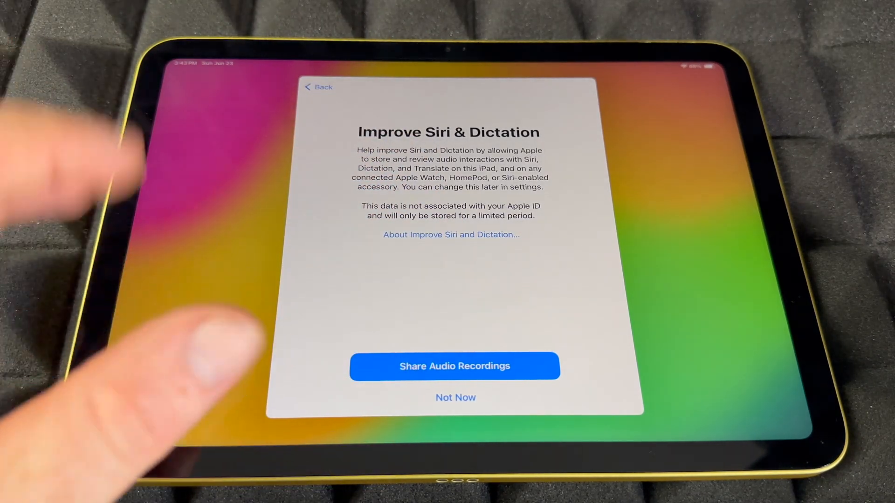
mouse_move(171, 343)
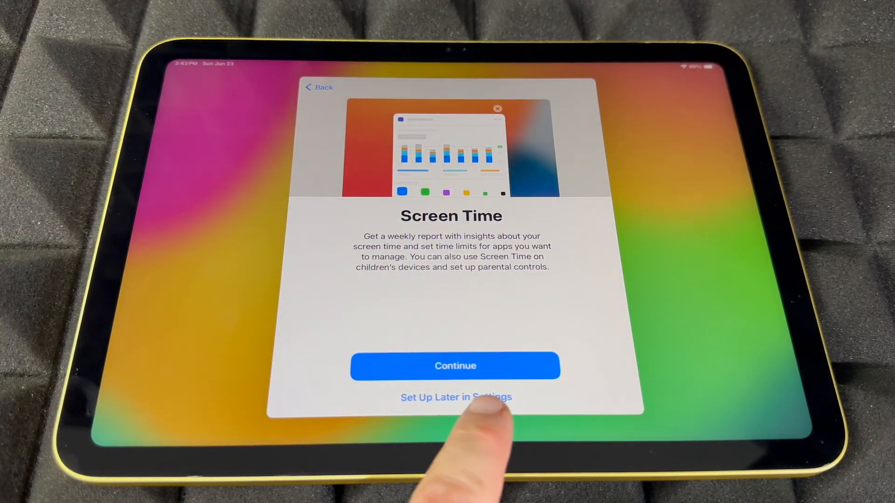
Step: Postpone Screen Time with Set Up Later and answer the iPad Analytics question
left_click(455, 396)
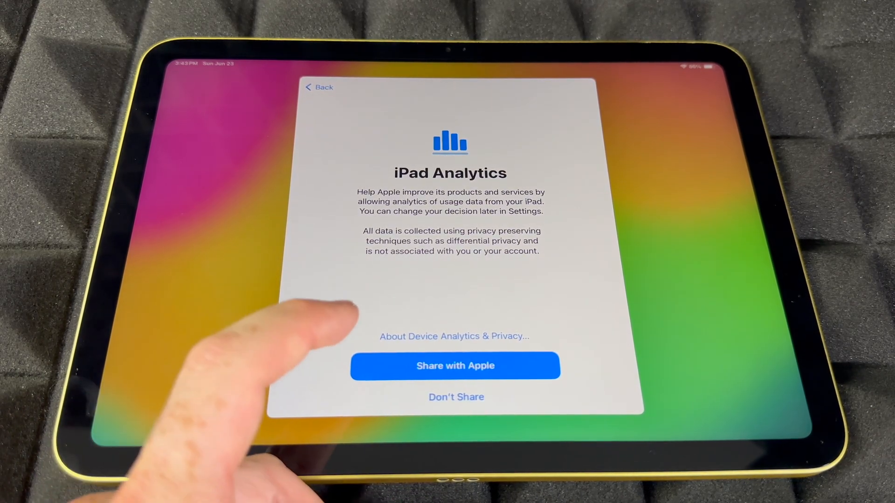
left_click(454, 365)
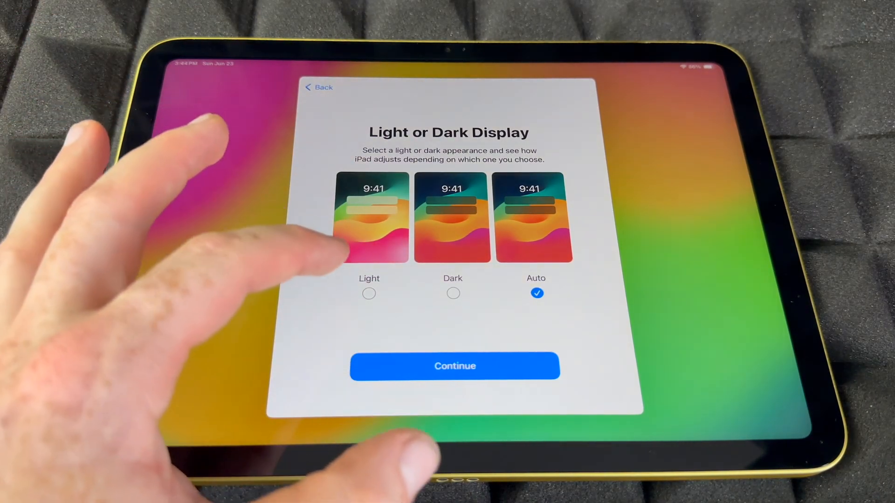
Step: Choose the Light appearance and tap Get Started on Welcome to iPad
left_click(369, 293)
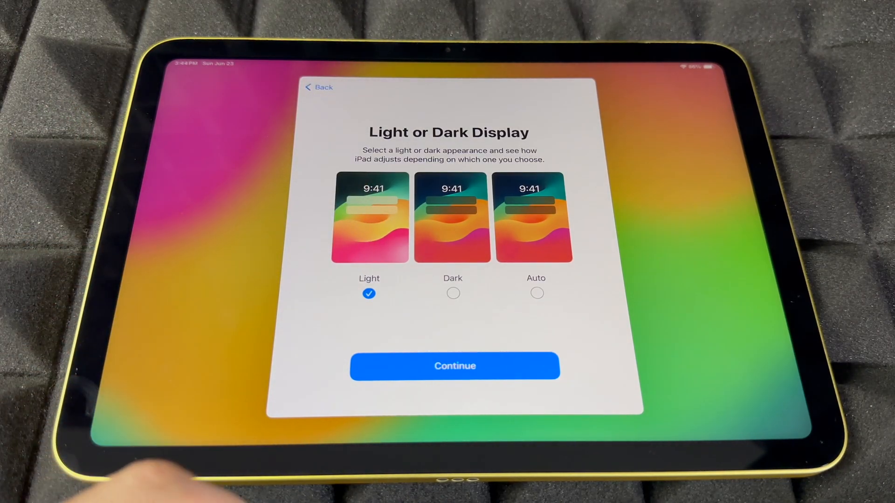
left_click(455, 365)
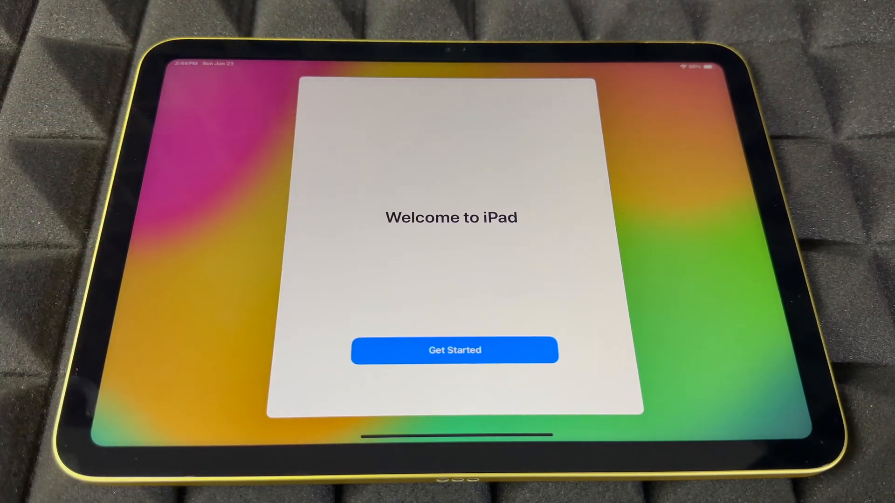
left_click(453, 350)
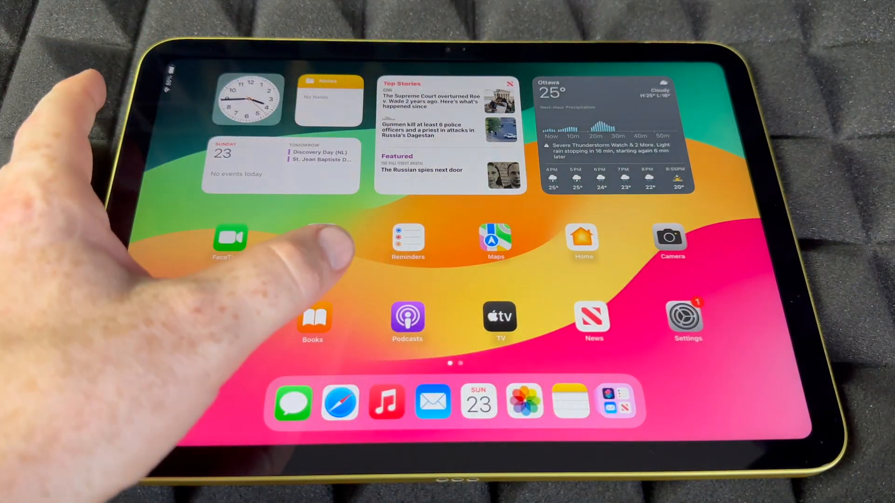
scroll("left", 3)
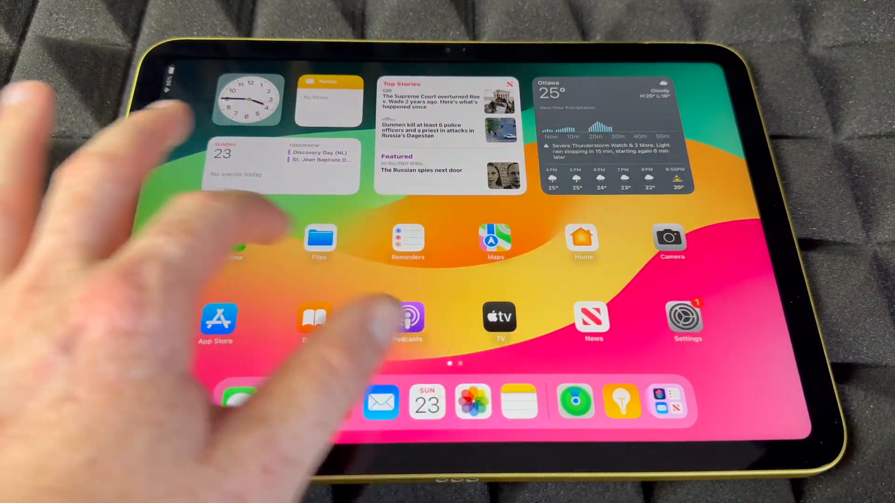
scroll("left", 3)
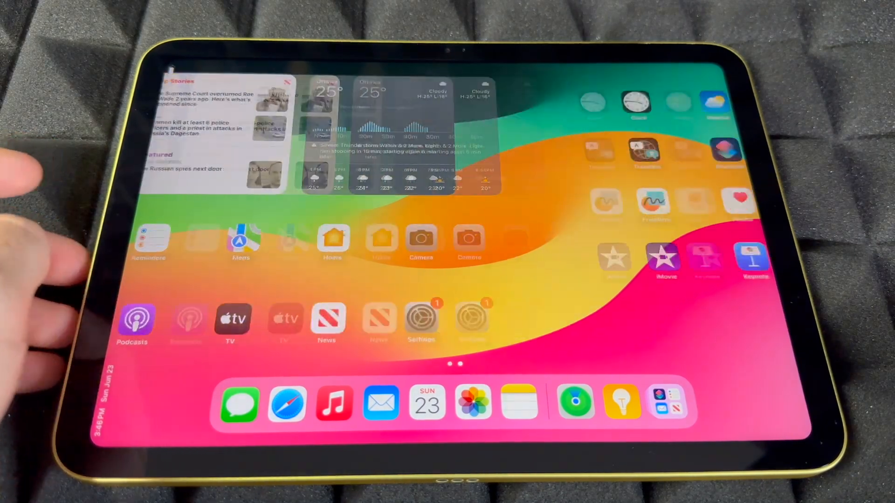
Step: Swipe left to the second Home Screen page, then on to the App Library
scroll("left", 3)
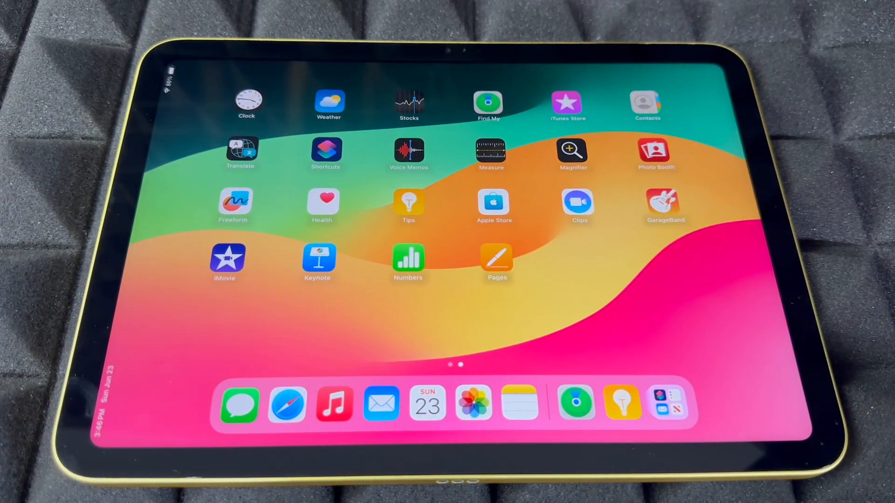
scroll("left", 3)
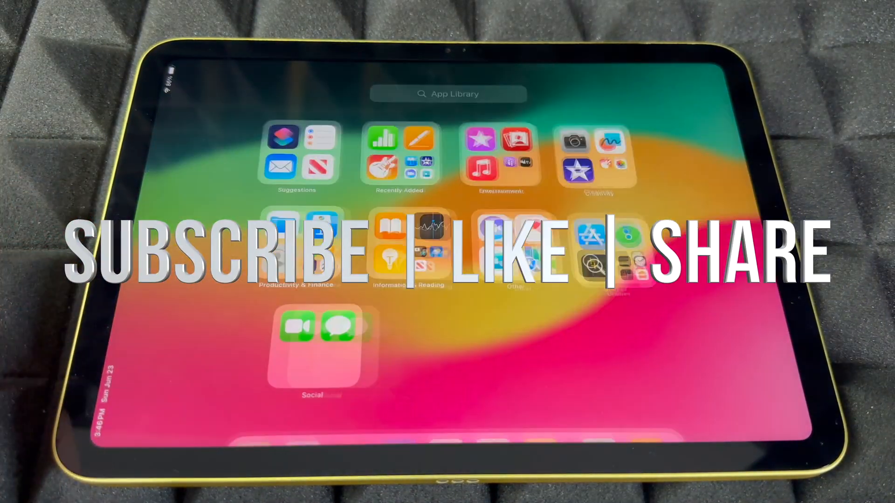